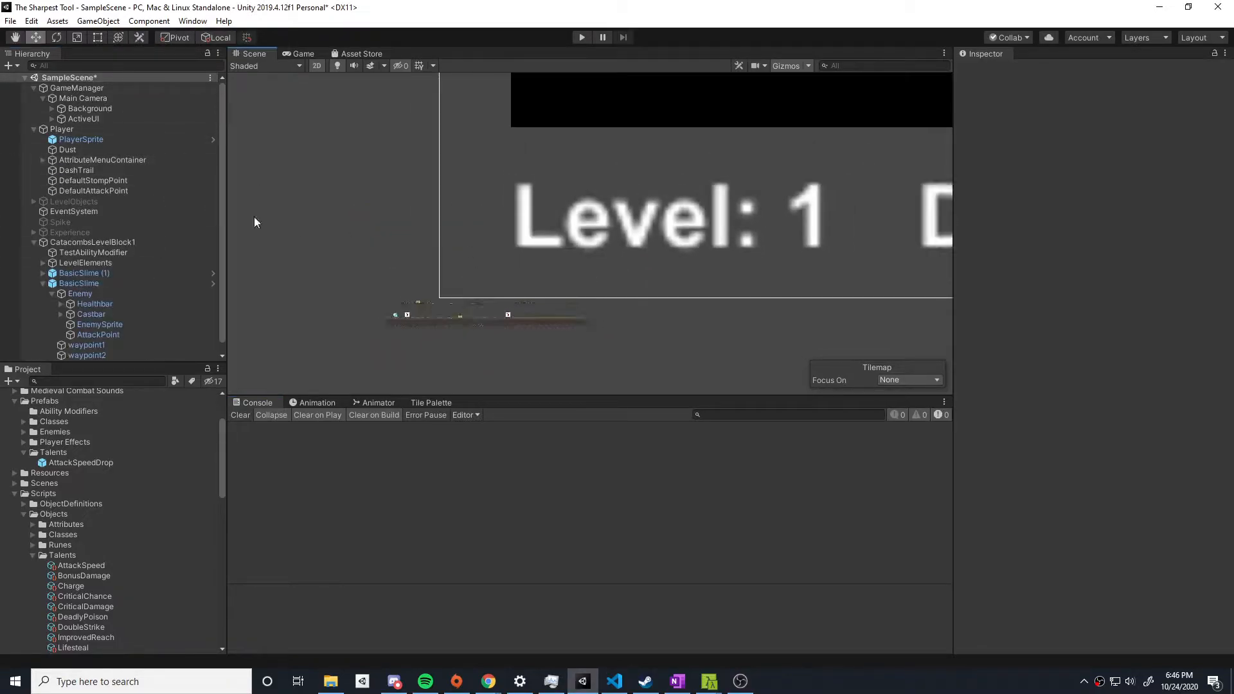
Select the Player and scroll the Inspector to its ten Player Talents and weights.
left_click(101, 160)
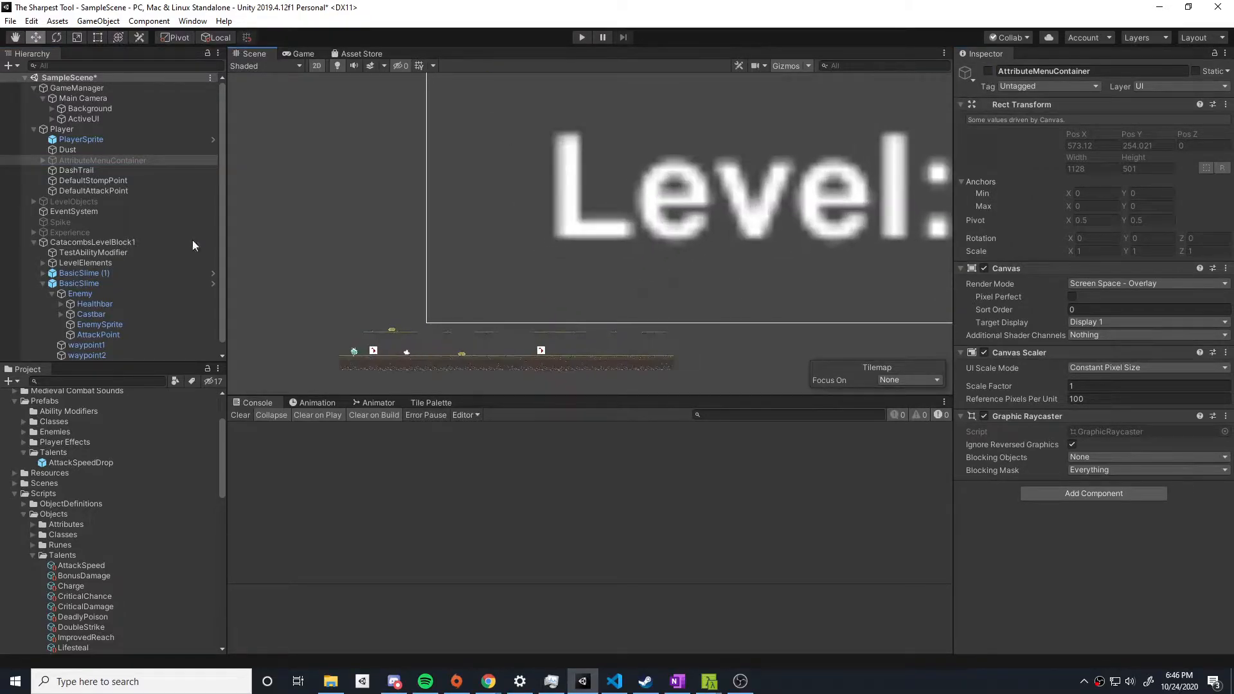
left_click(62, 129)
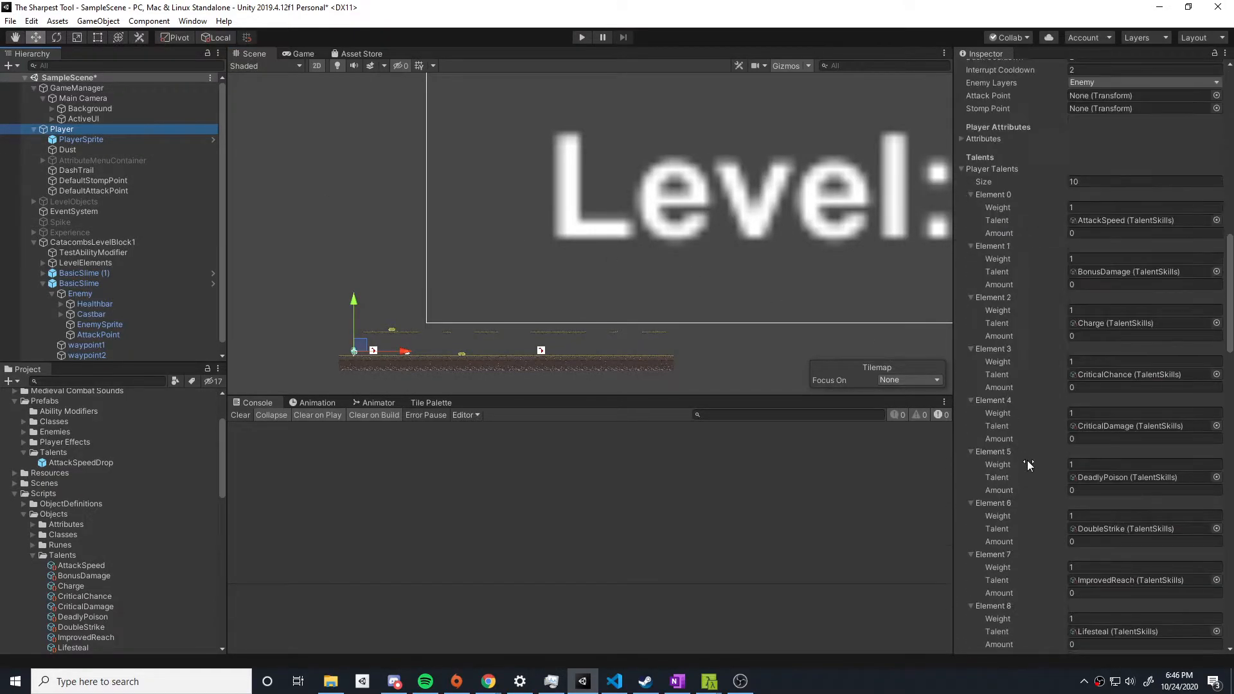
scroll("down", 3)
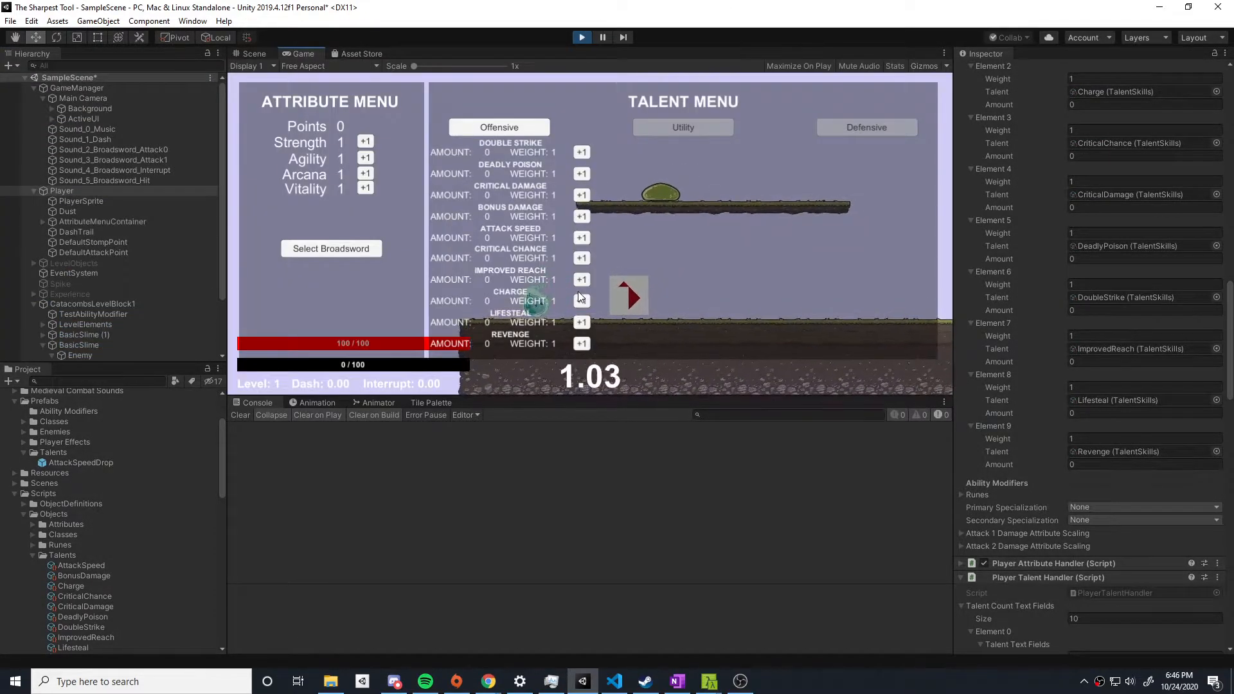
Raise talent weights in the running Talent Menu, bumping Attack Speed twice.
left_click(581, 153)
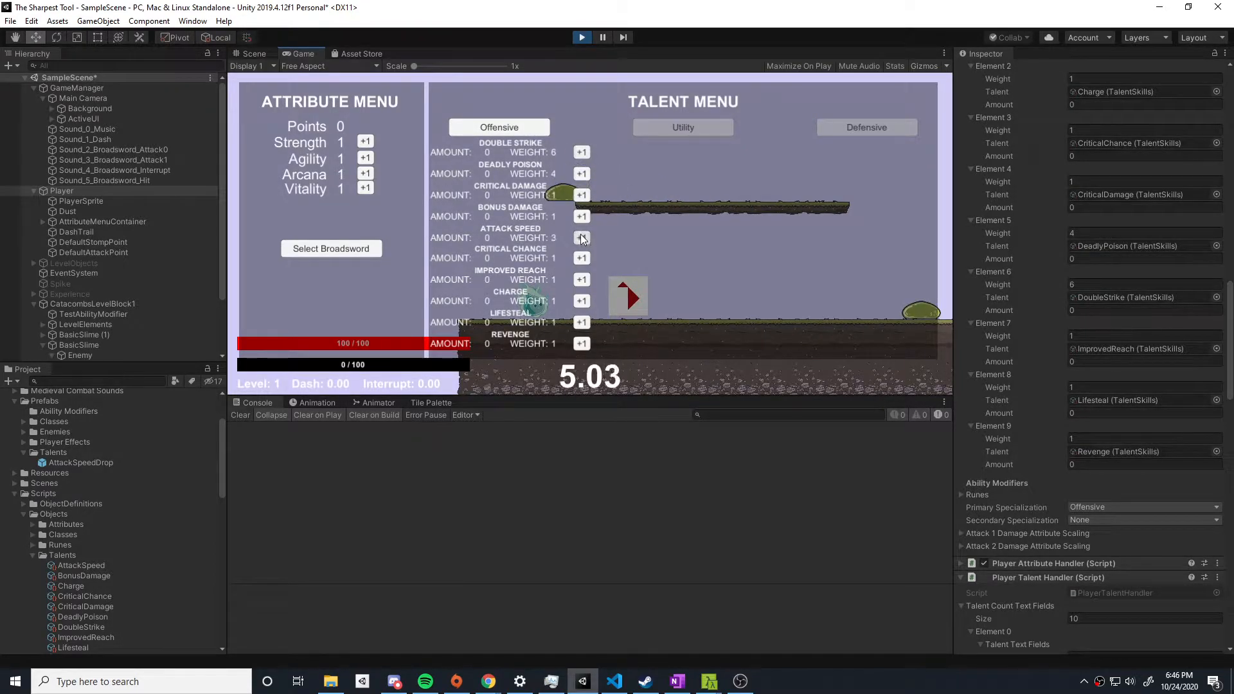
left_click(582, 237)
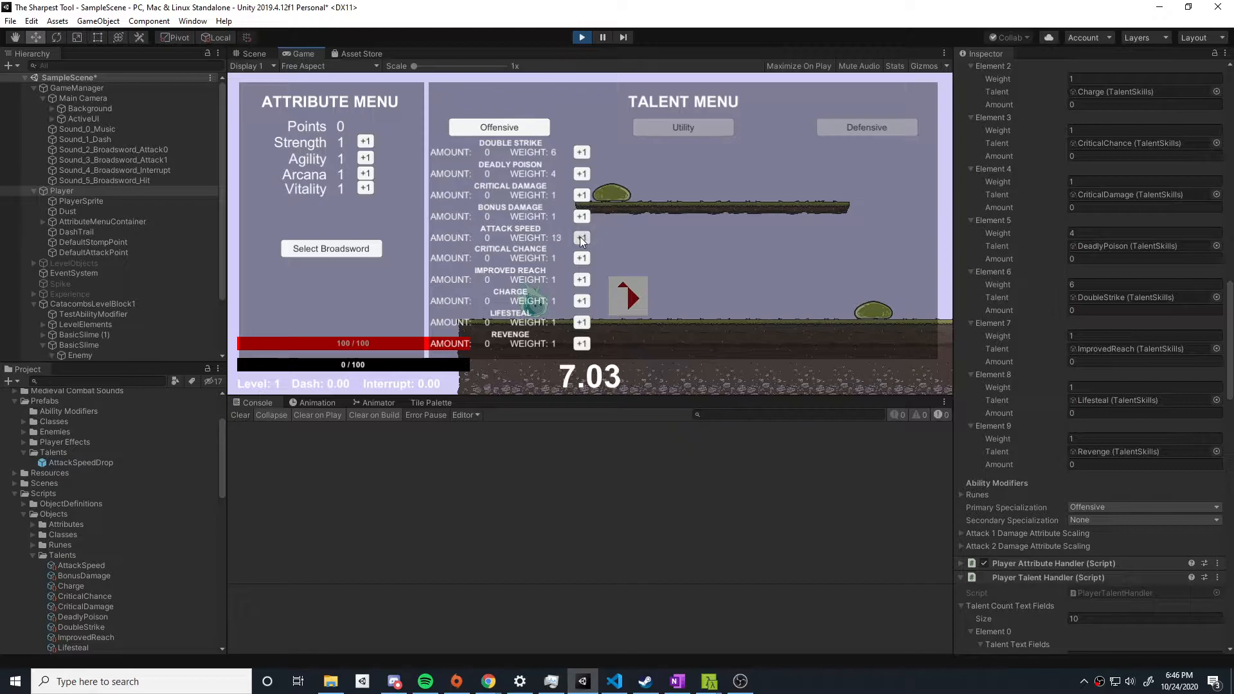
left_click(582, 238)
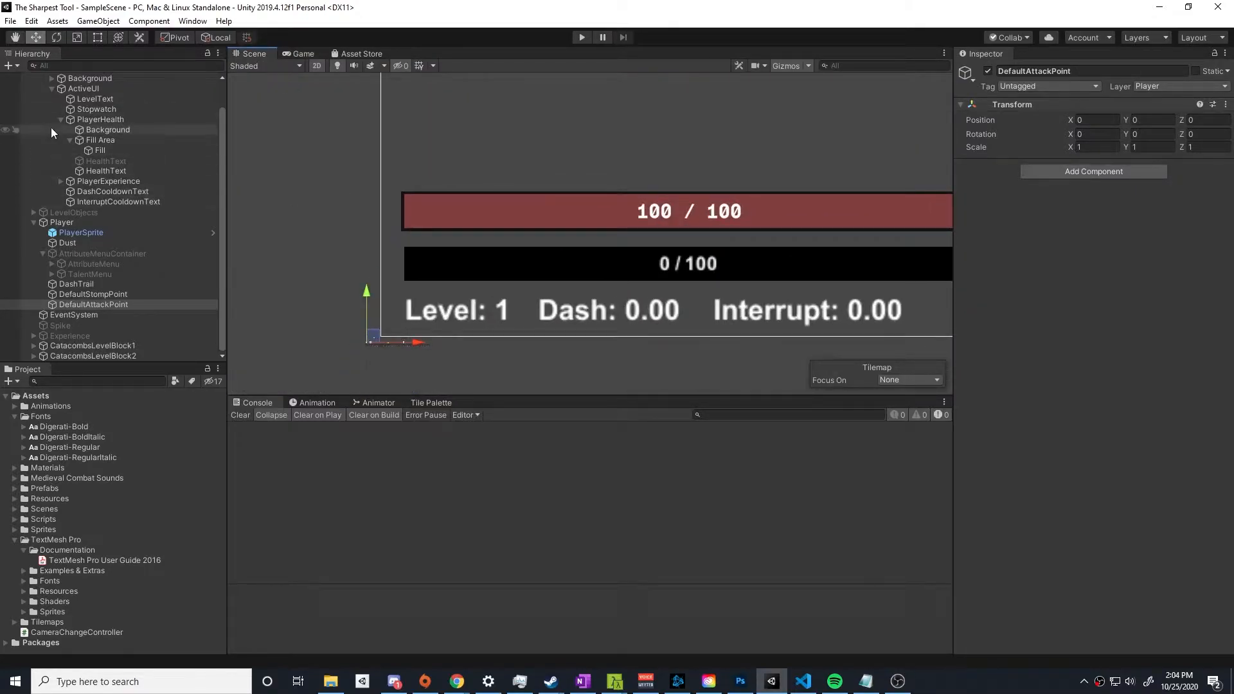
Create an ExperienceText object for the experience bar with text '0 / 100'.
left_click(114, 211)
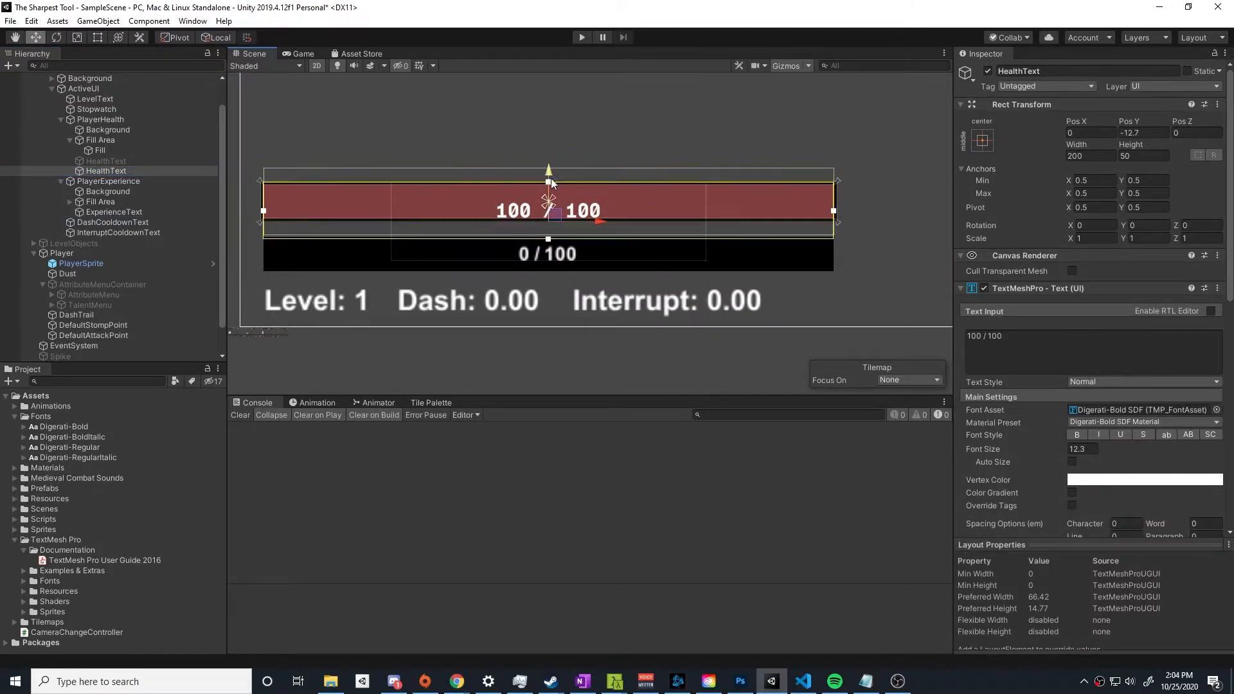
left_click(981, 140)
type("ExperienceText")
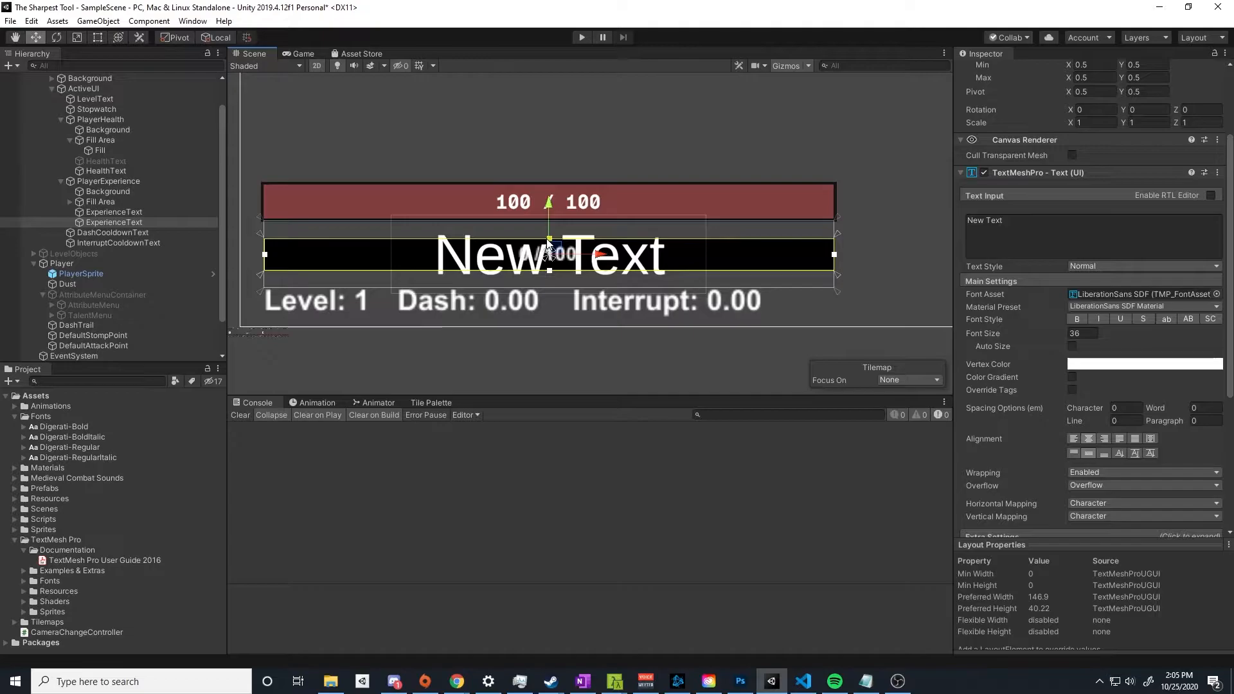
type("0 / 100")
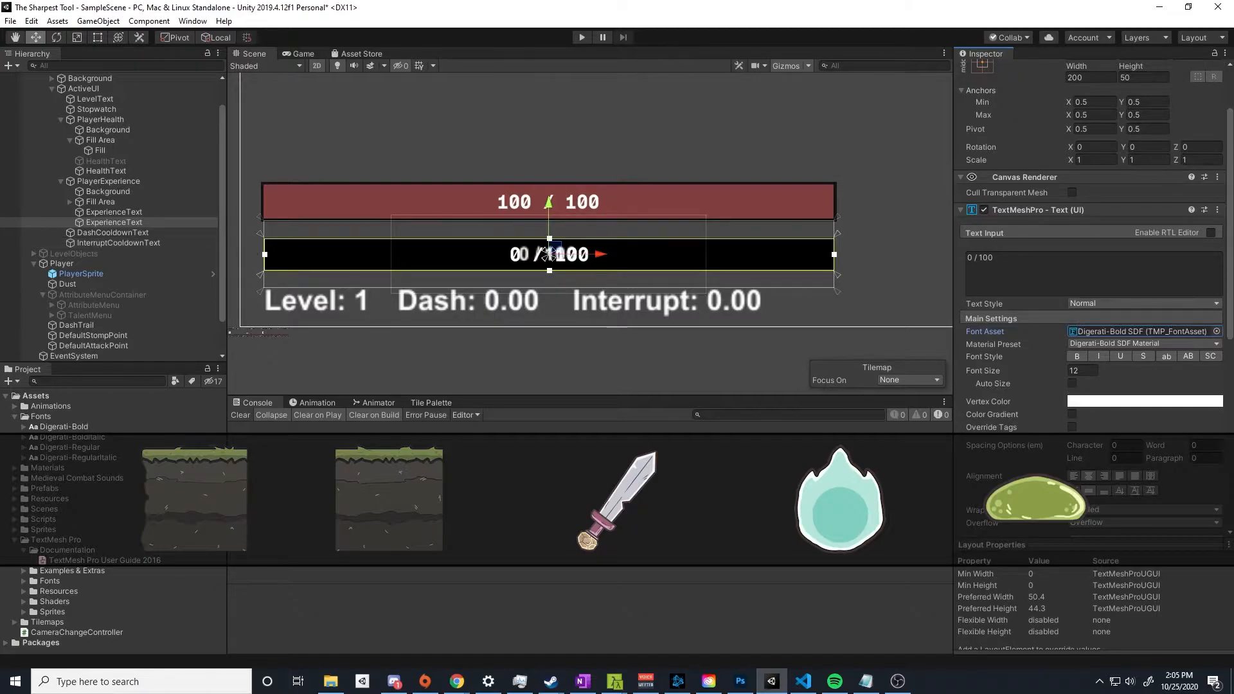
Apply the Digerati-Bold font and disable the older ExperienceText object.
left_click(803, 681)
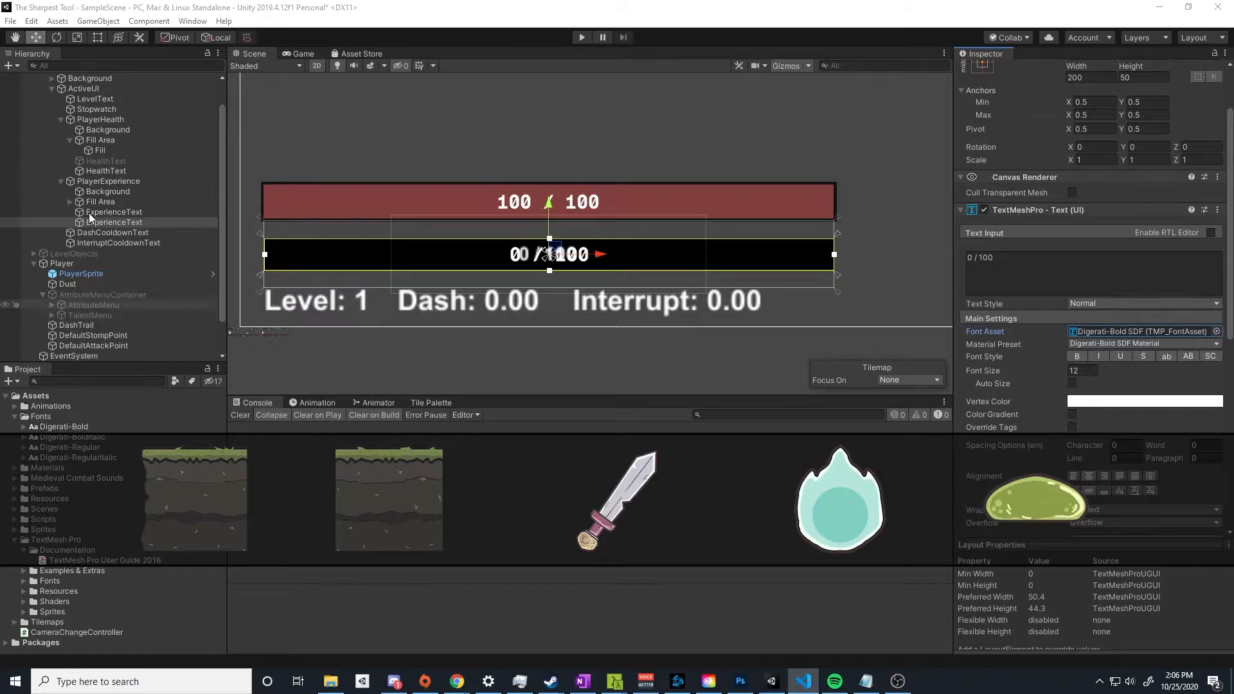
left_click(105, 161)
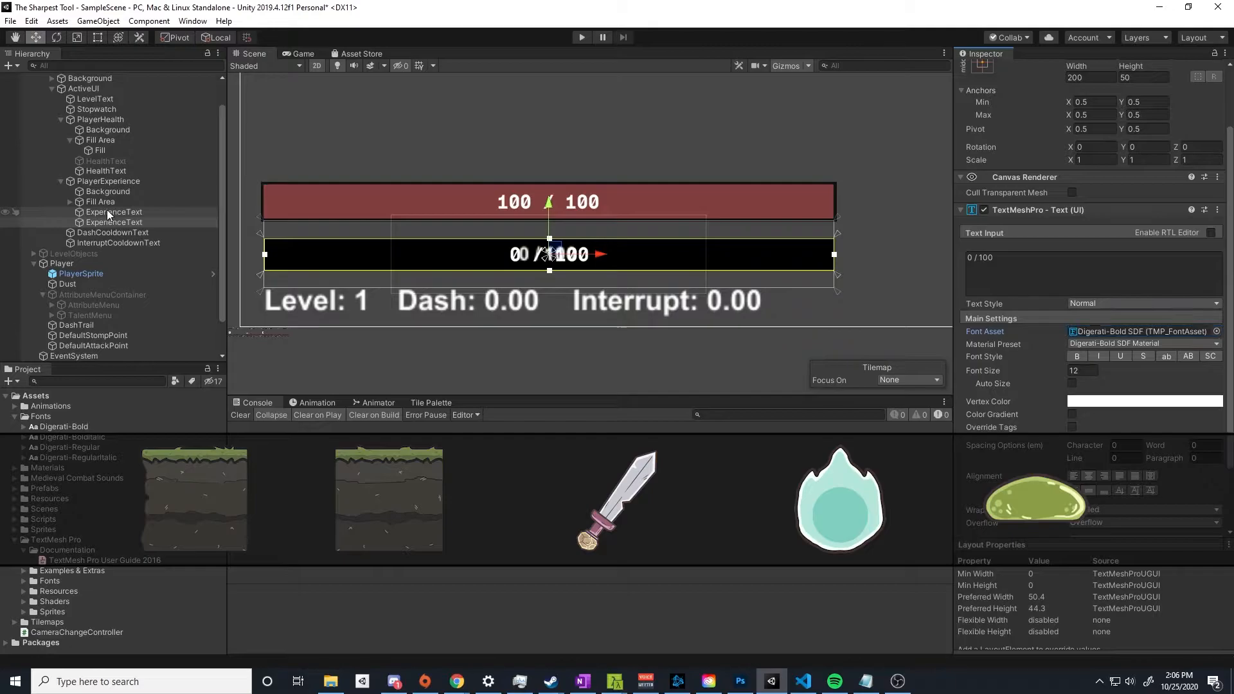
left_click(59, 225)
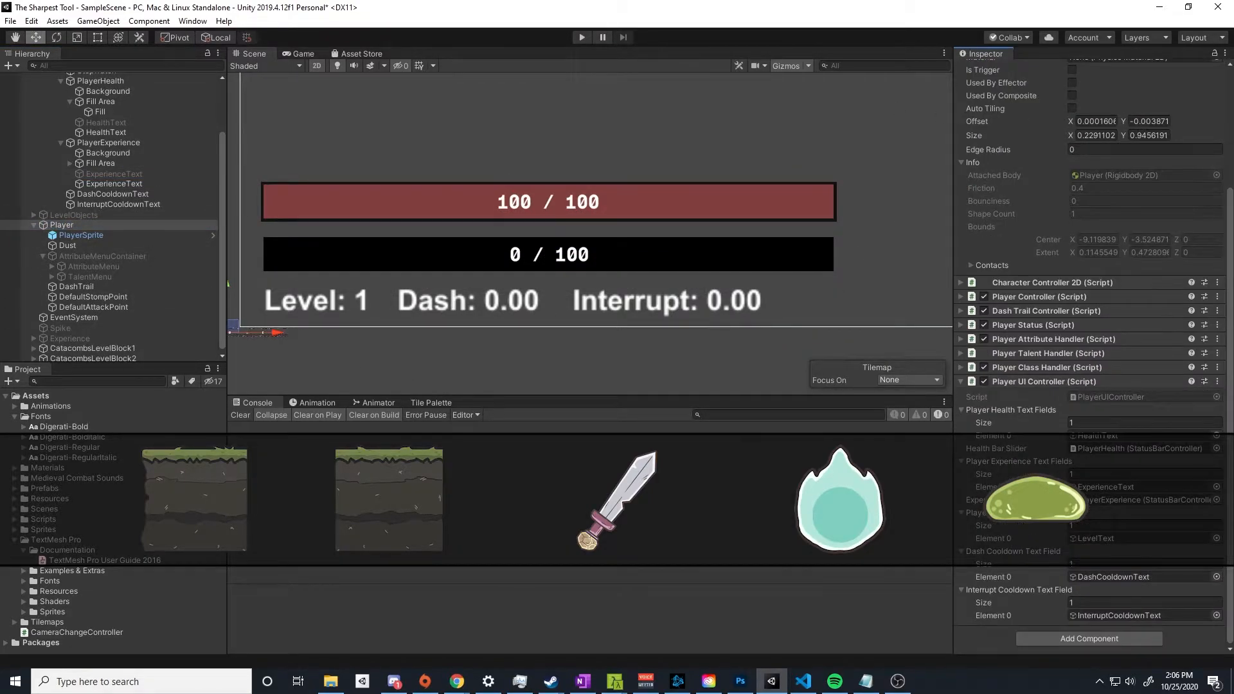
Rename Background (1) to Shading and view the compact HUD in the graveyard level.
left_click(581, 38)
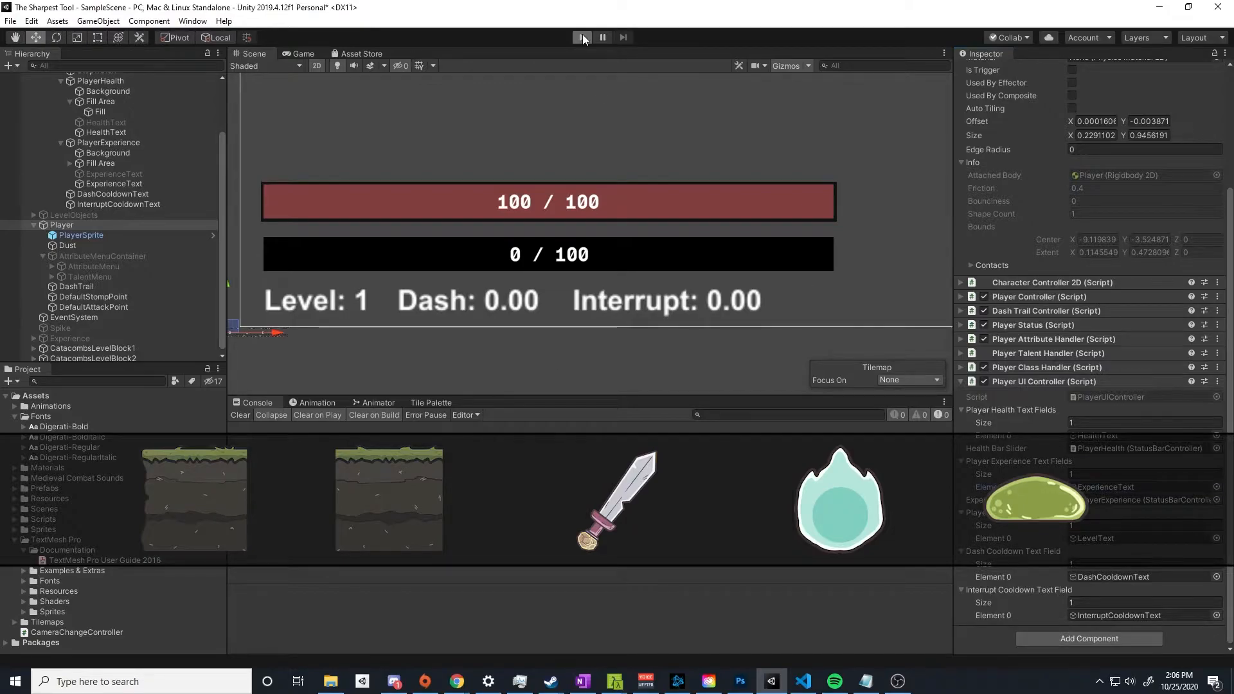
left_click(581, 37)
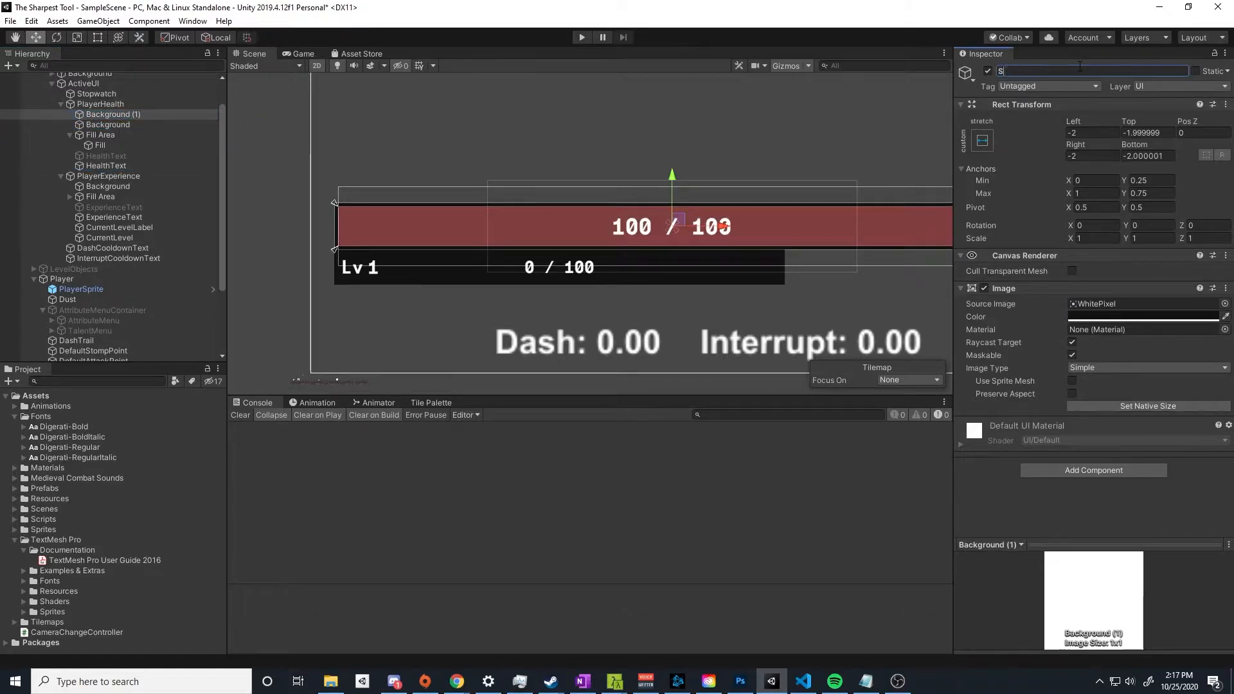
type("Shading")
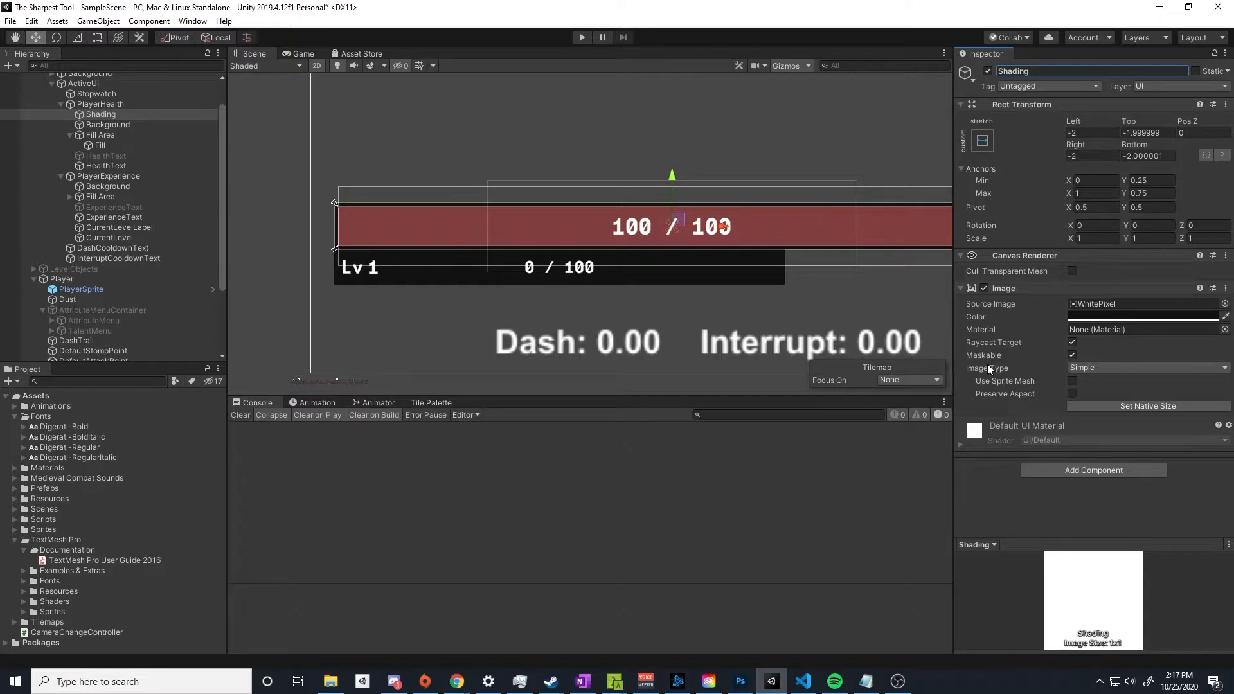
left_click(108, 135)
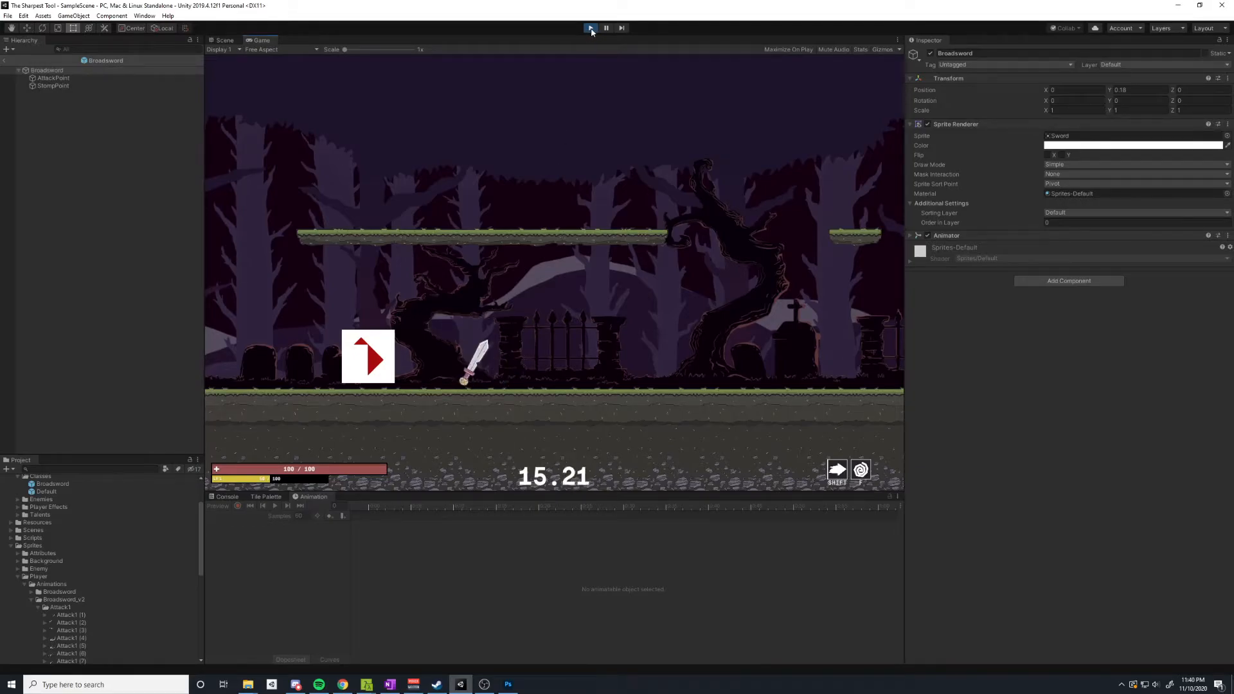
Stop play and select the CatacombsLevelBlockStart room in the Hierarchy.
left_click(590, 29)
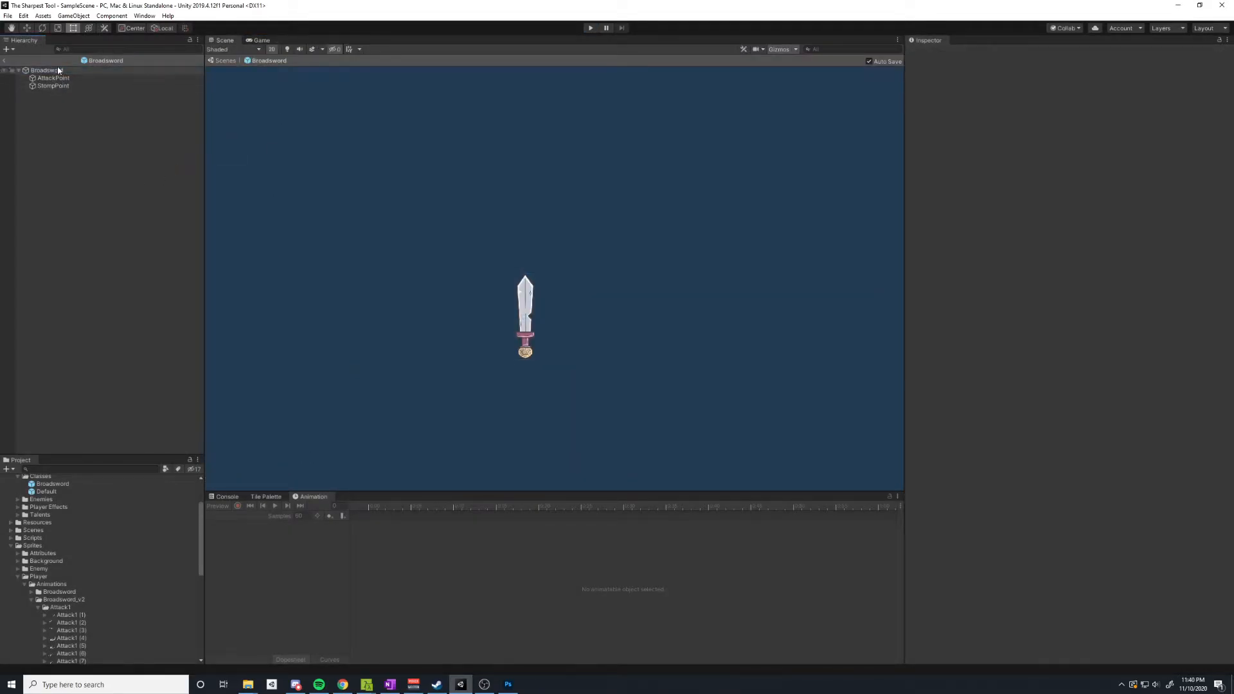
left_click(47, 70)
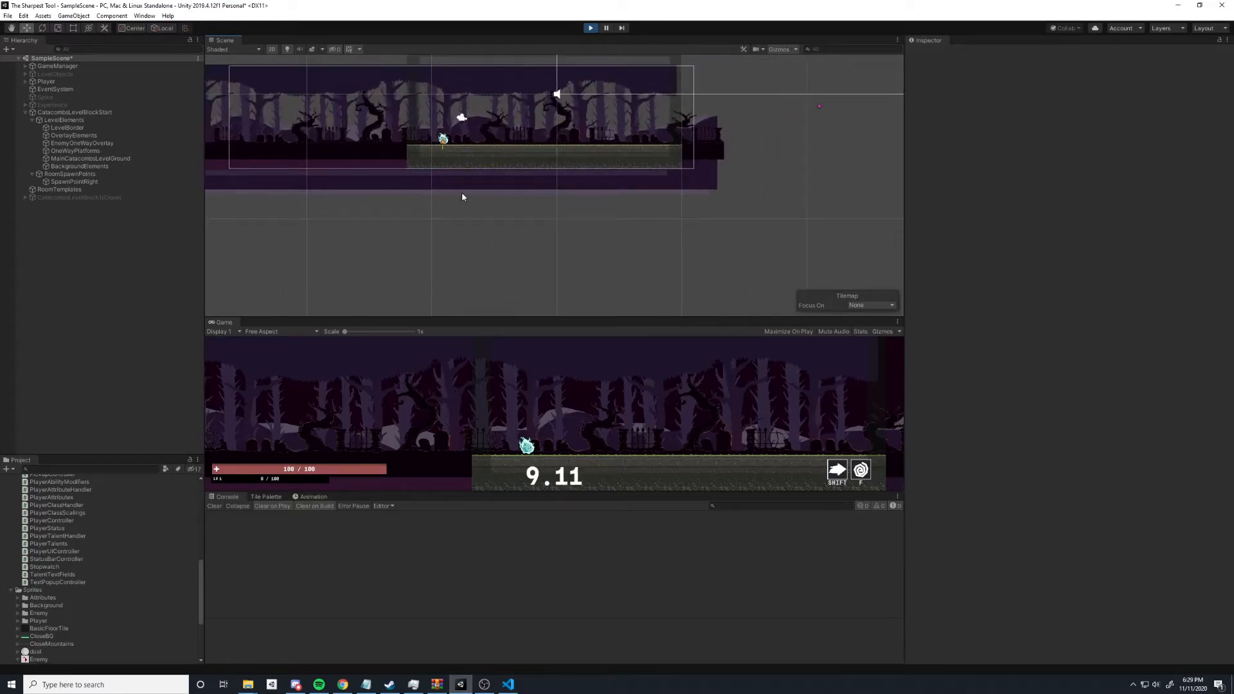
Stop the game, open the LevelBlocks prefabs, and rerun to spawn cloned room blocks.
left_click(79, 197)
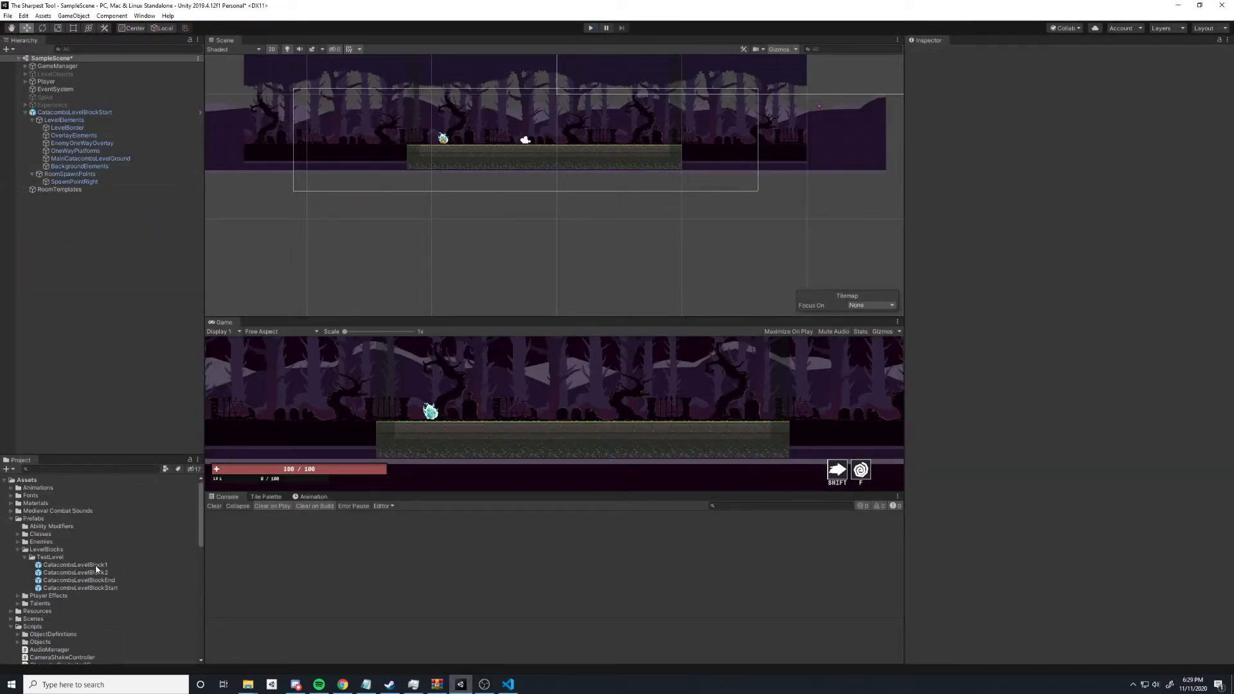
double_click(75, 564)
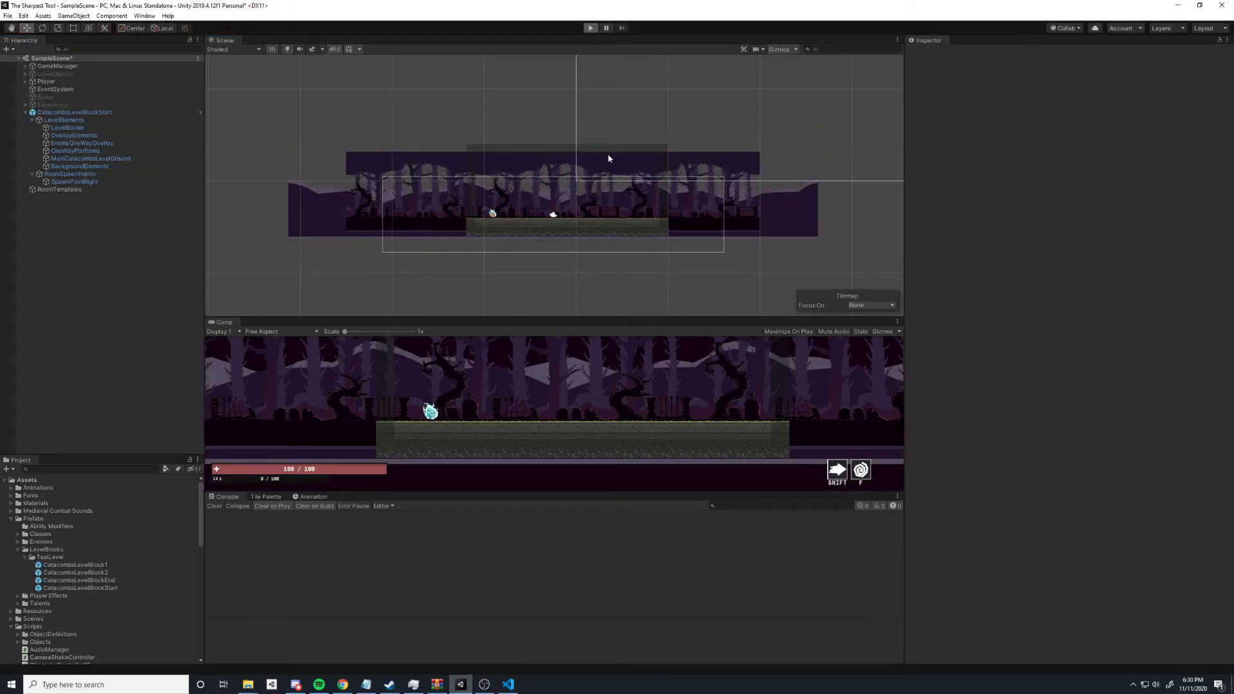
left_click(590, 28)
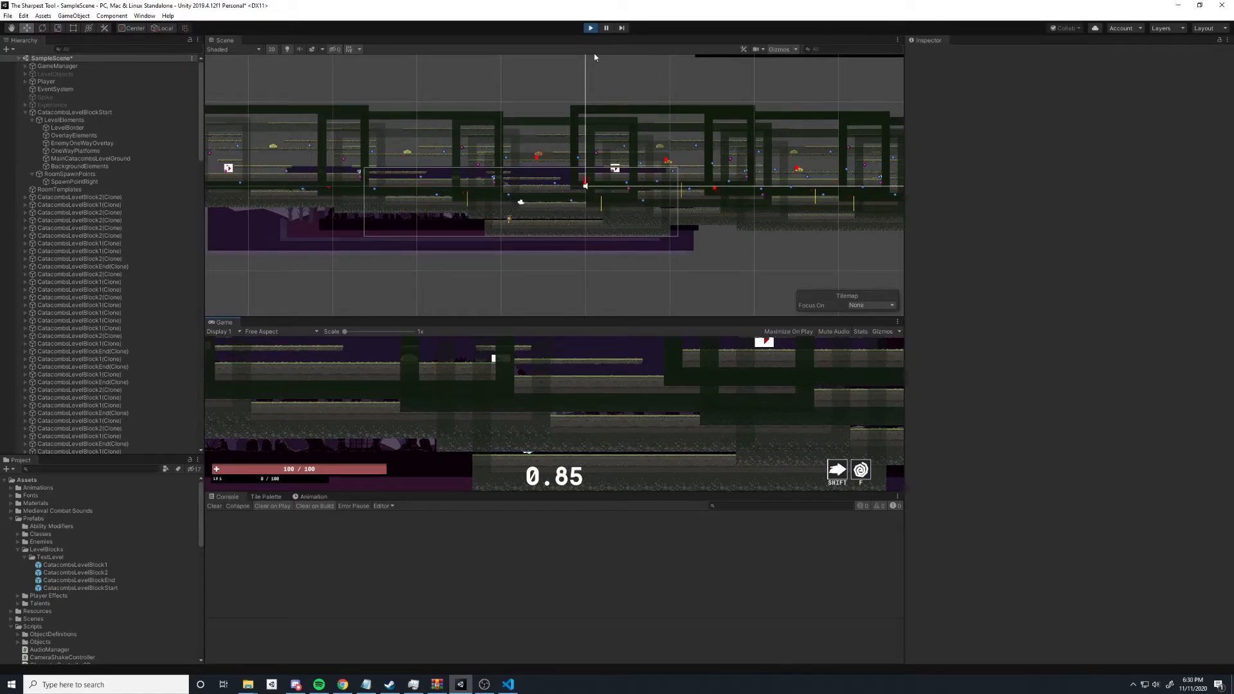
mouse_move(603, 113)
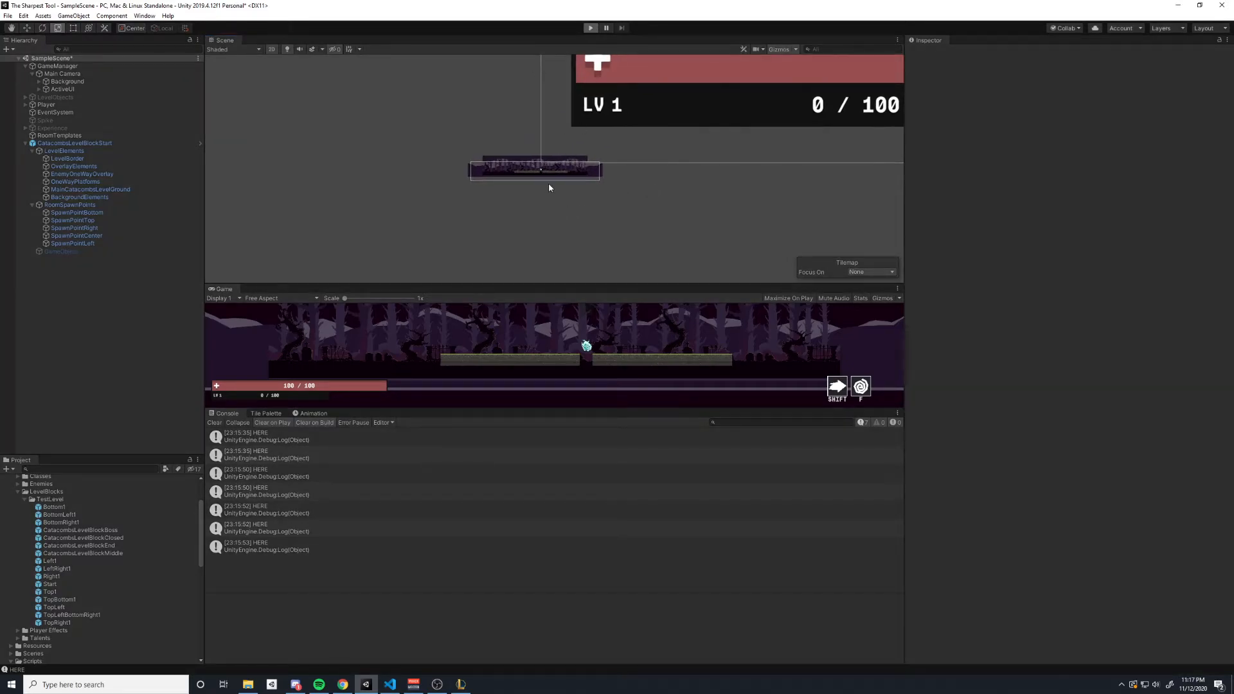
Stop play and open the Bottom1 room prefab for editing.
left_click(590, 27)
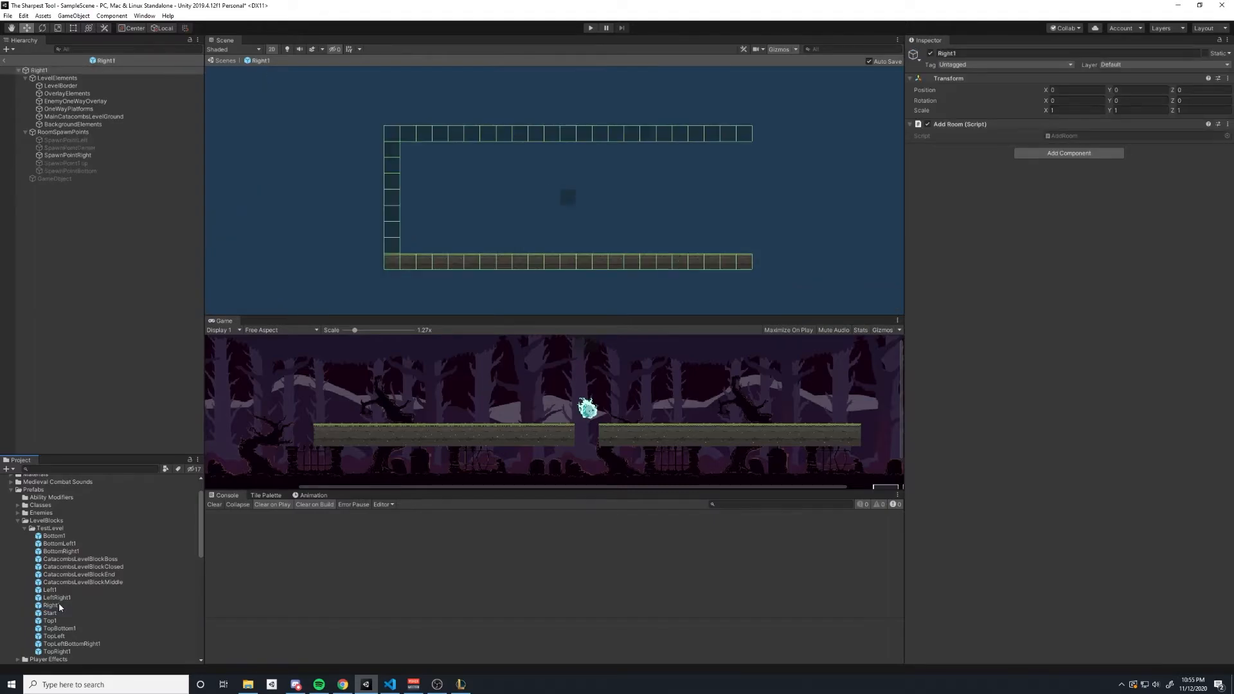
left_click(53, 537)
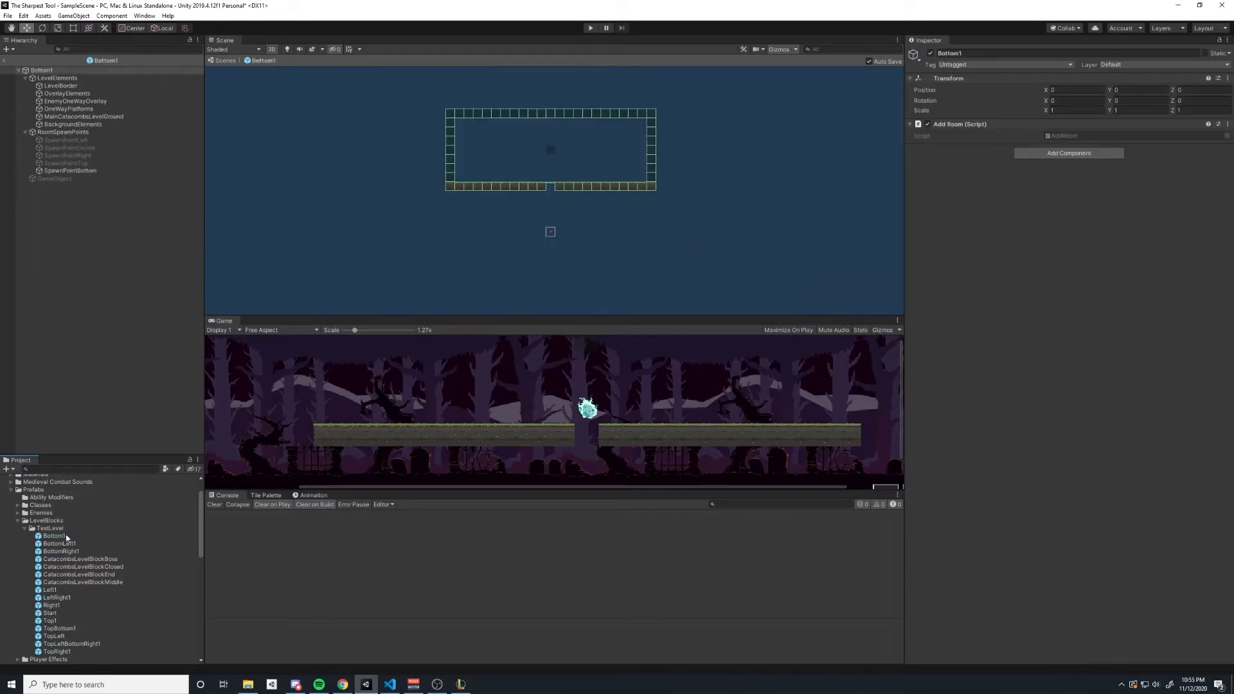